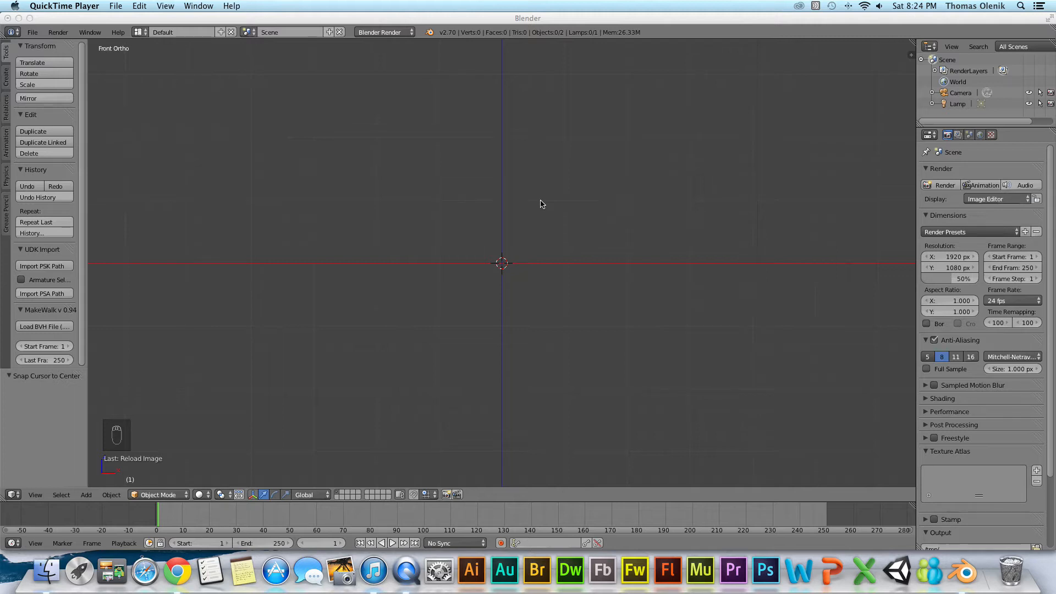
mouse_move(856, 58)
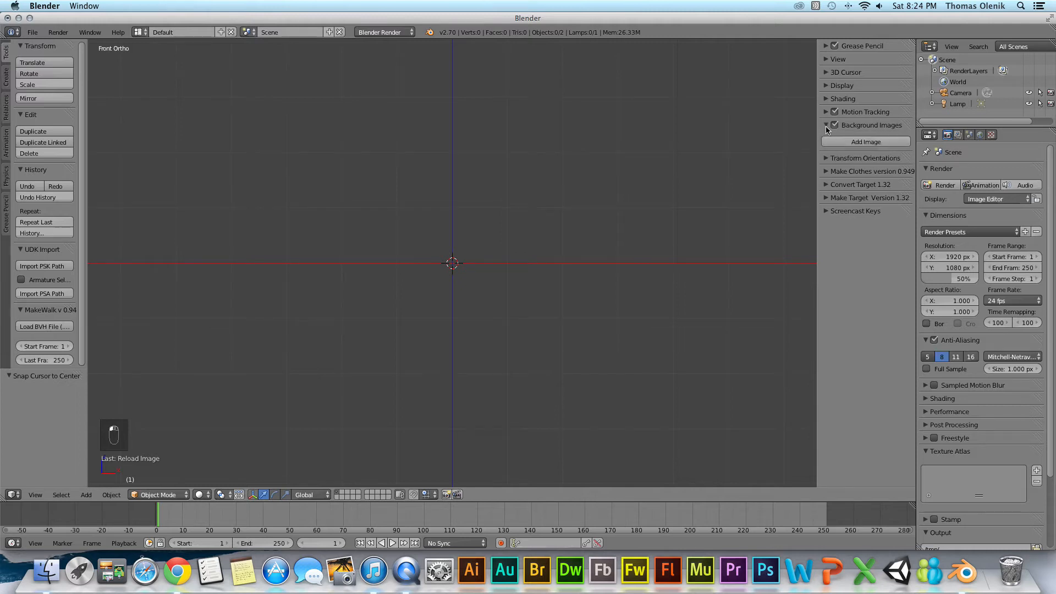
Add a background image slot and browse to the Documents/SpazzTech folder for the logo.
click(865, 141)
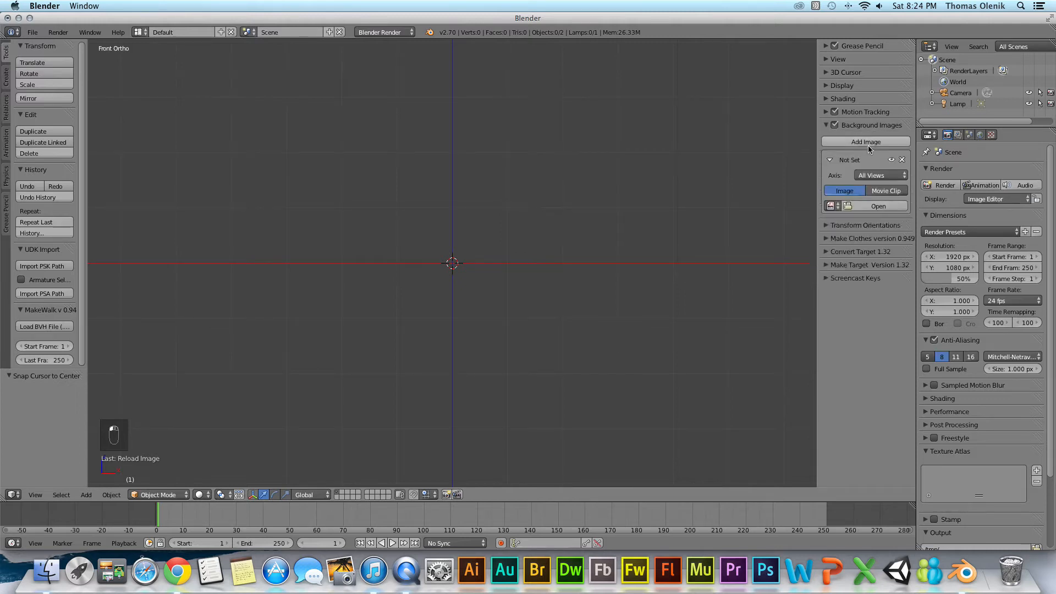
click(878, 207)
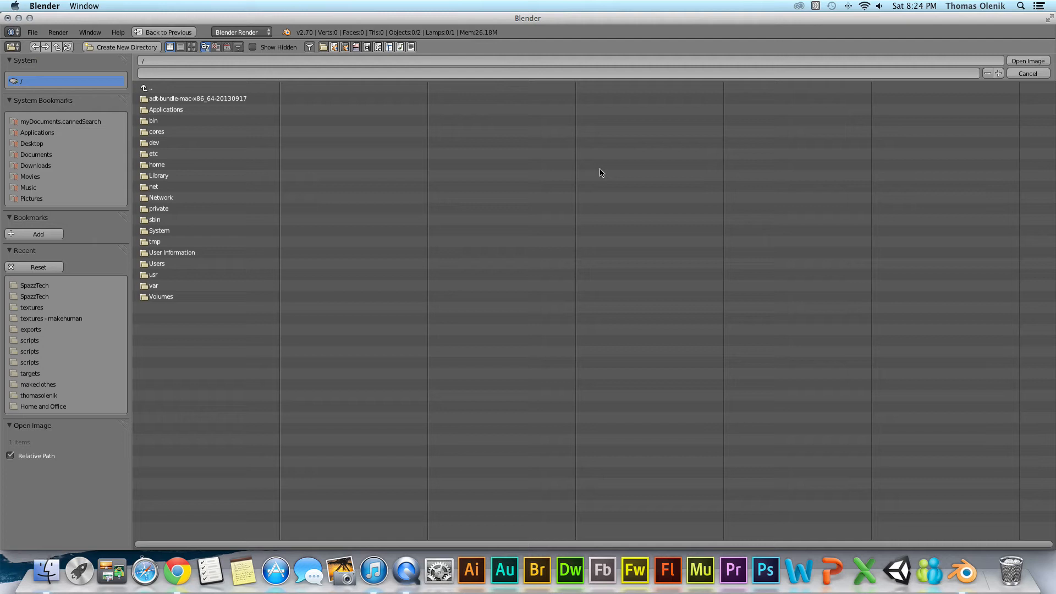
click(35, 154)
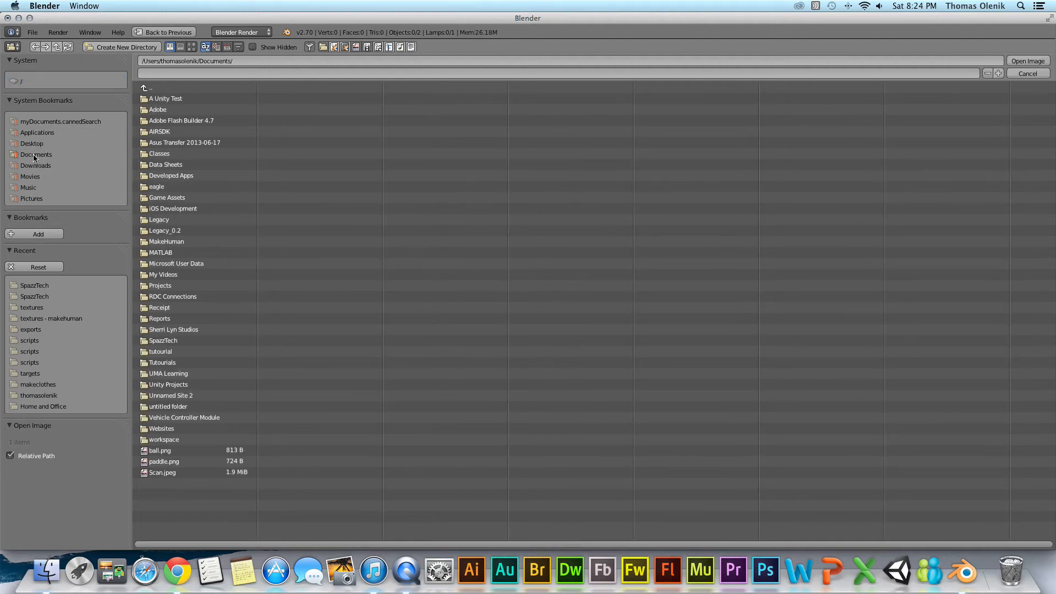
double_click(34, 285)
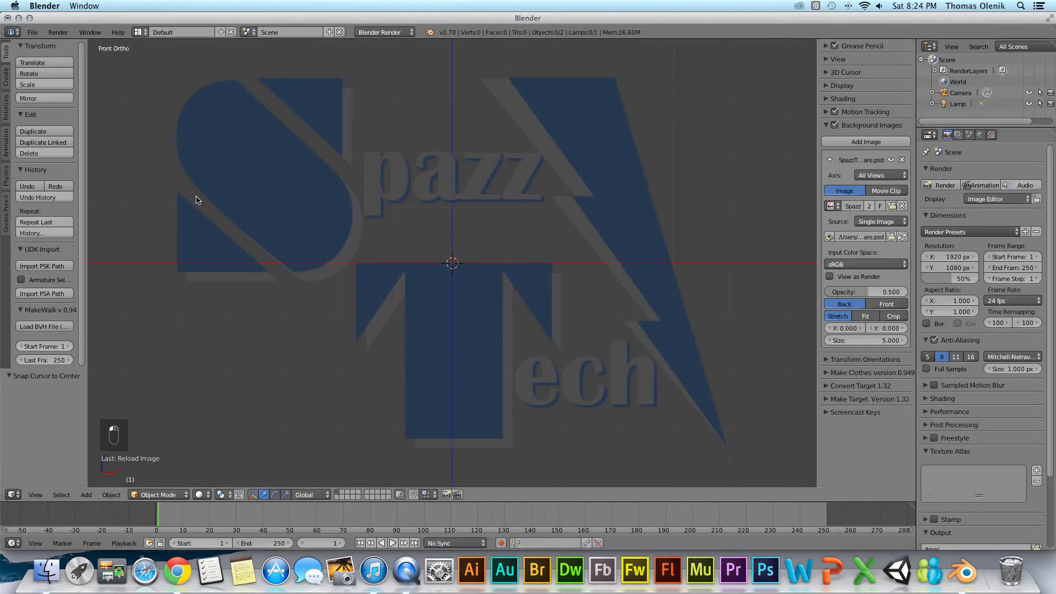
mouse_move(349, 198)
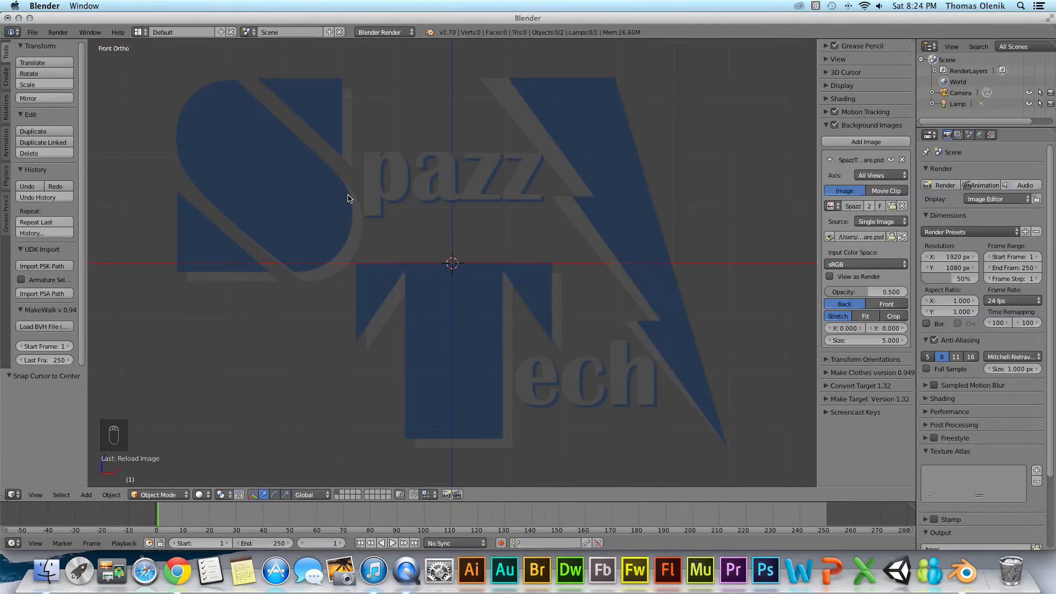
mouse_move(365, 191)
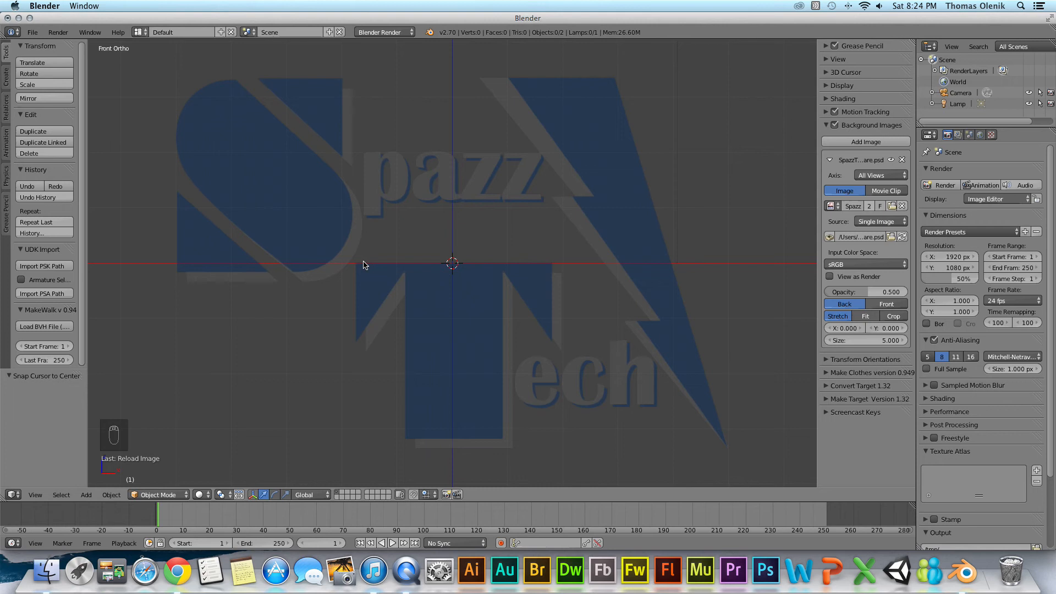
mouse_move(353, 176)
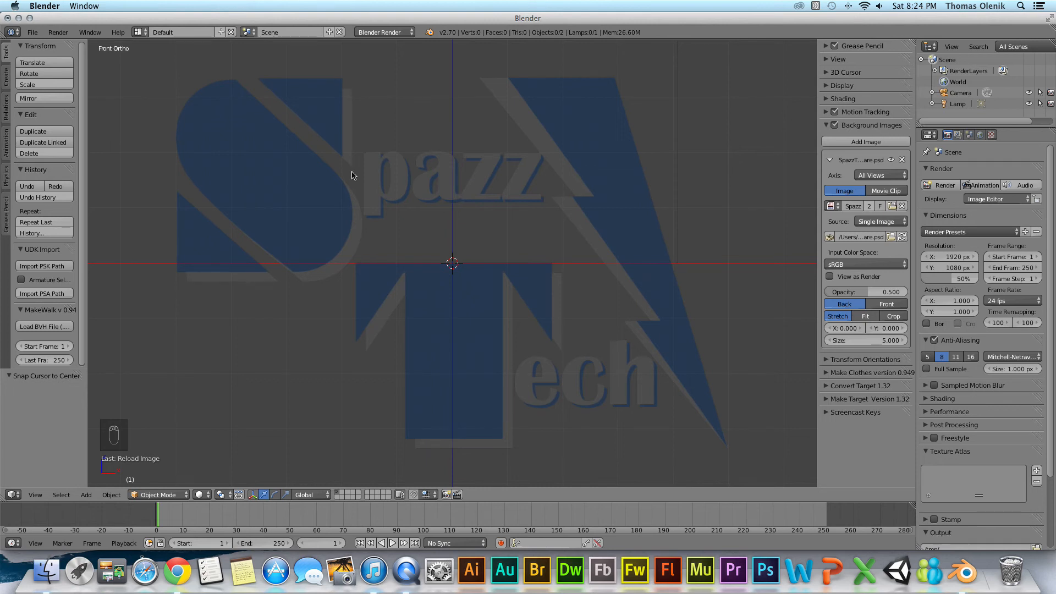
mouse_move(743, 215)
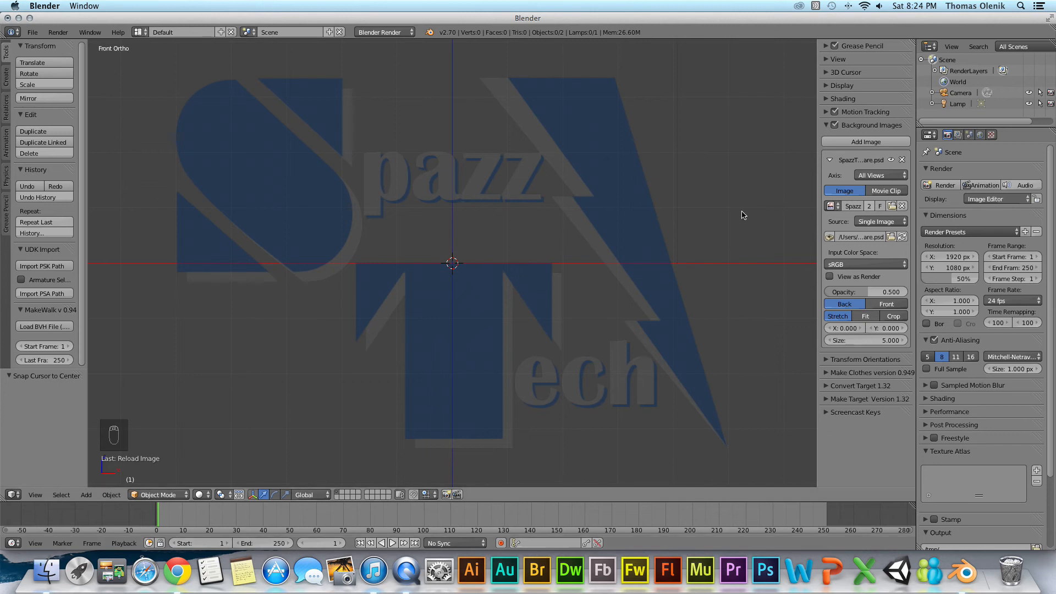
mouse_move(679, 218)
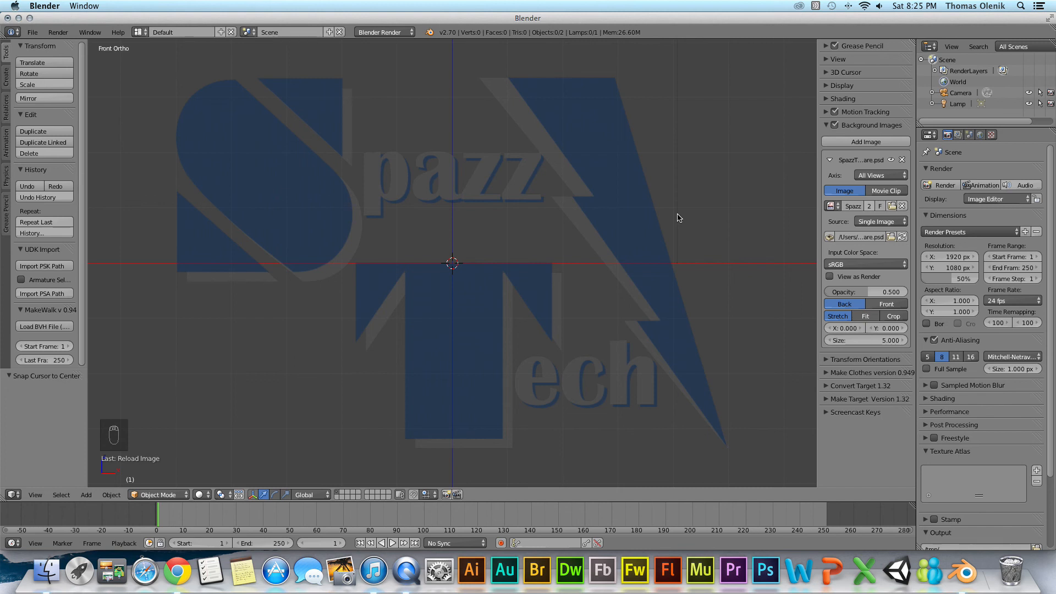
mouse_move(668, 193)
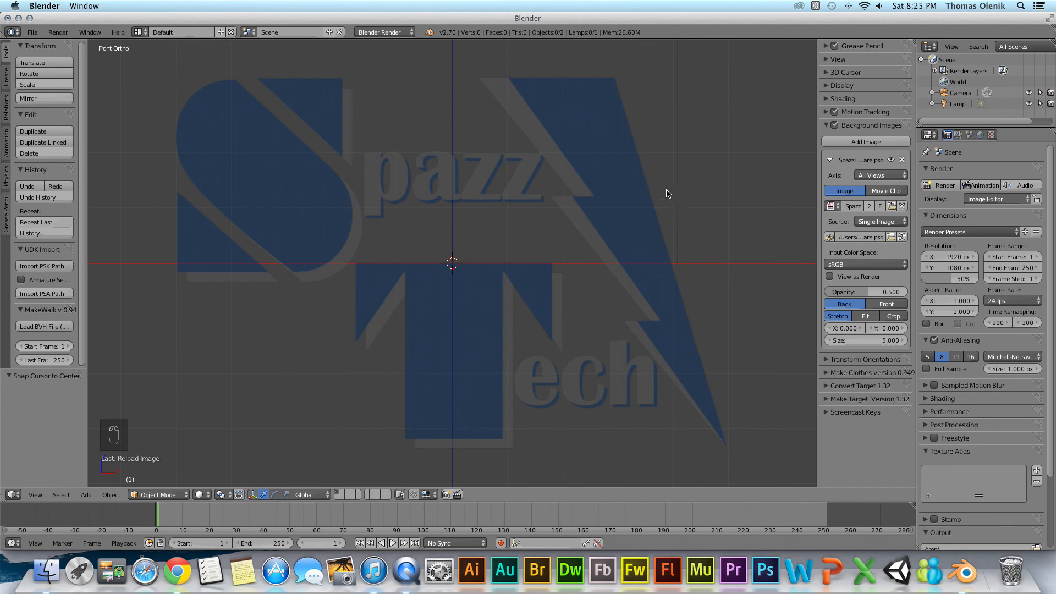
mouse_move(559, 271)
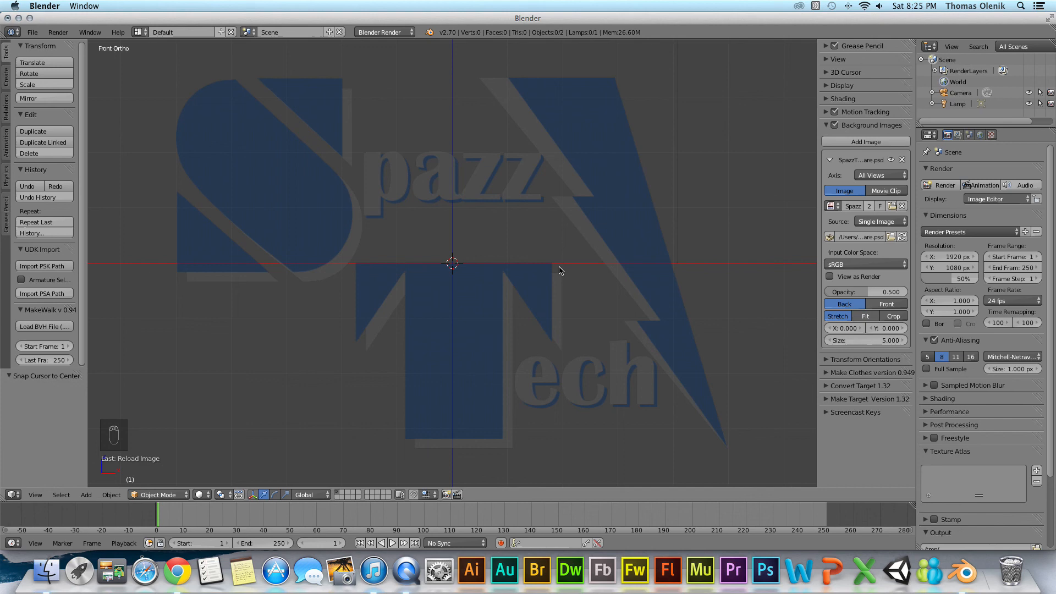